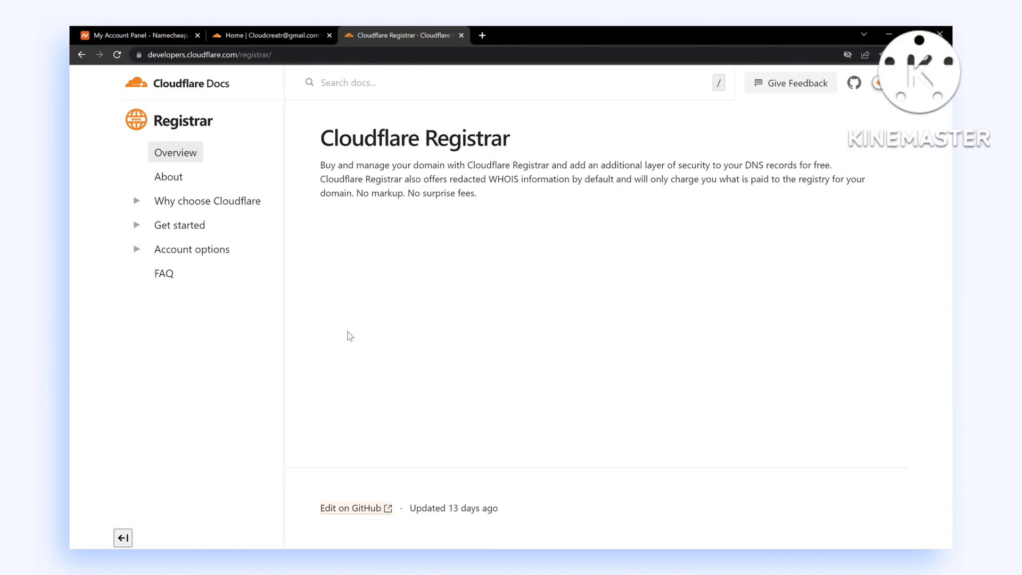
Step: Switch to the Namecheap My Account Panel showing the dashboard with vannasmannequin.com
click(135, 35)
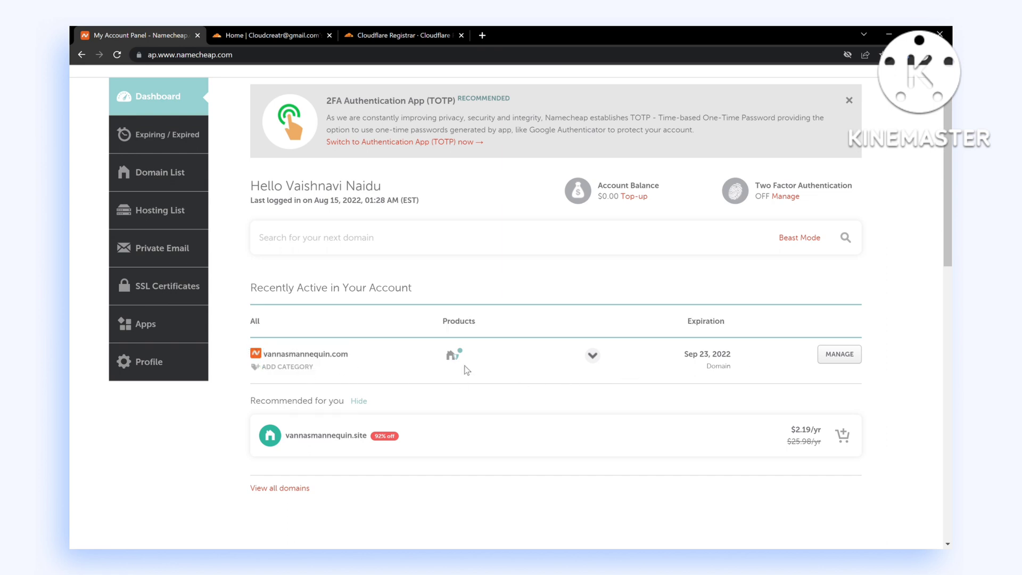
click(270, 35)
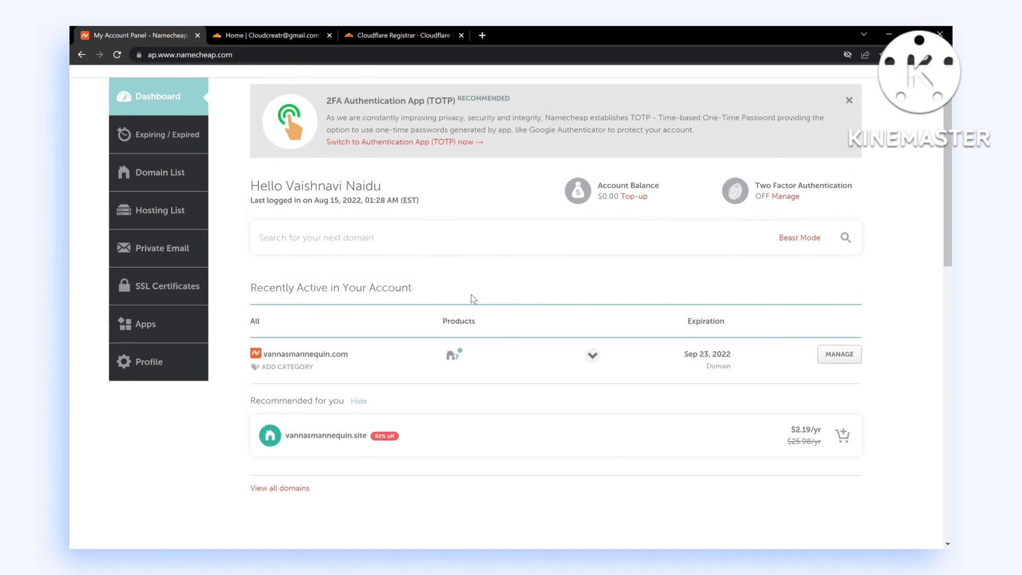
mouse_move(799, 364)
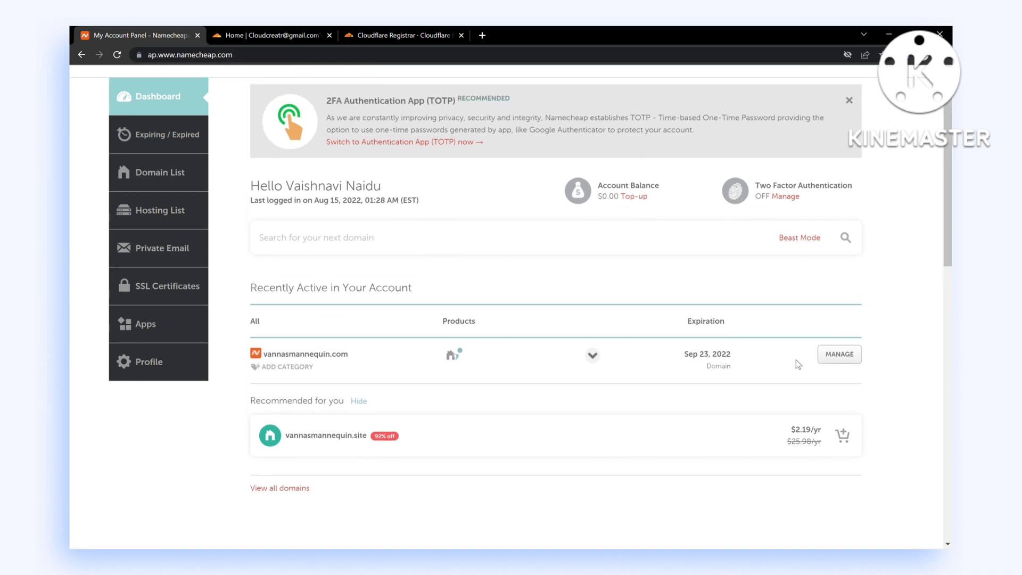
Step: Manage vannasmannequin.com, disable WithheldforPrivacy auto-renew, and go to Sharing & Transfer via Products
click(839, 353)
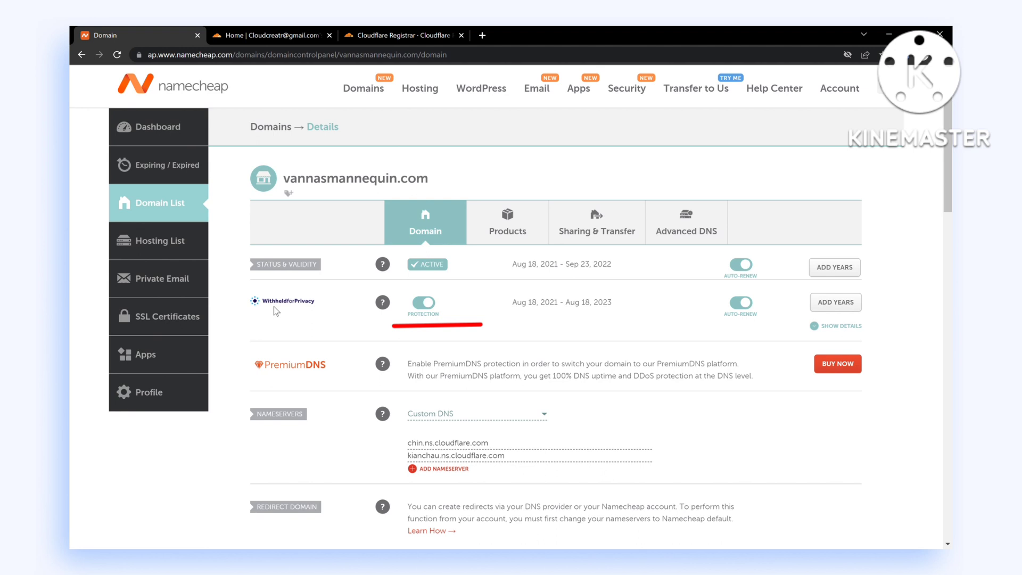
click(740, 301)
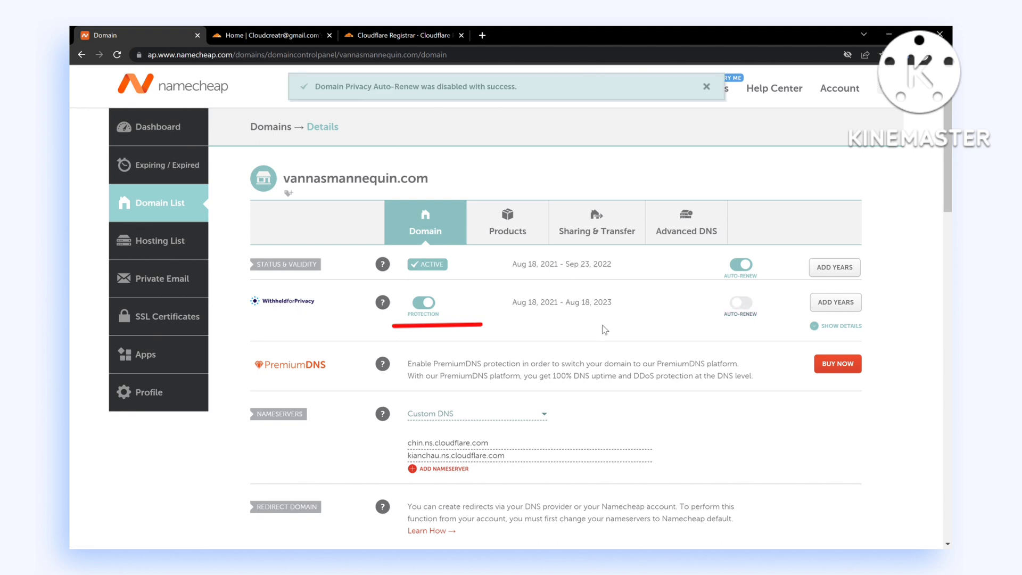
scroll(down, 3)
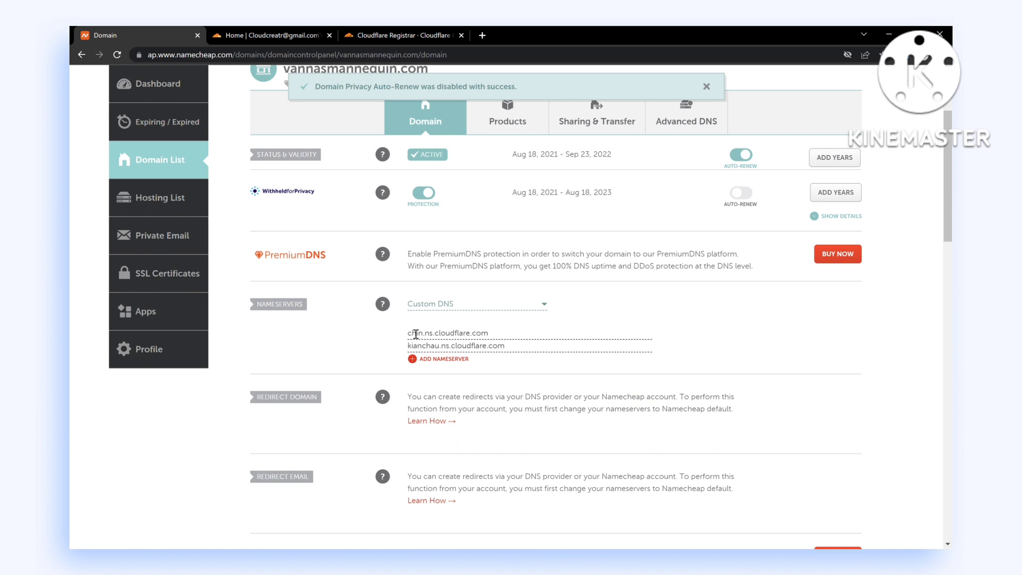
click(506, 116)
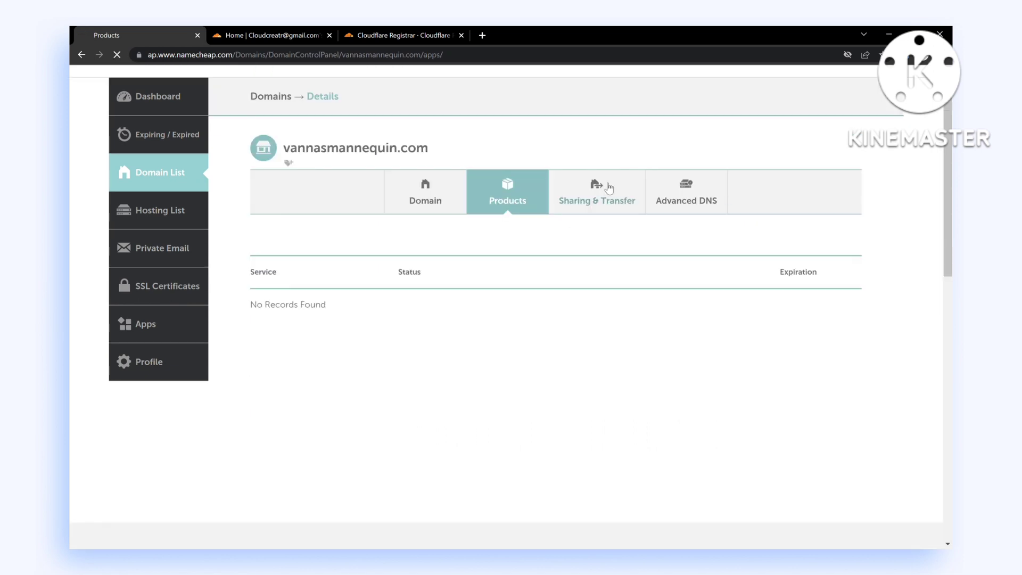
click(596, 192)
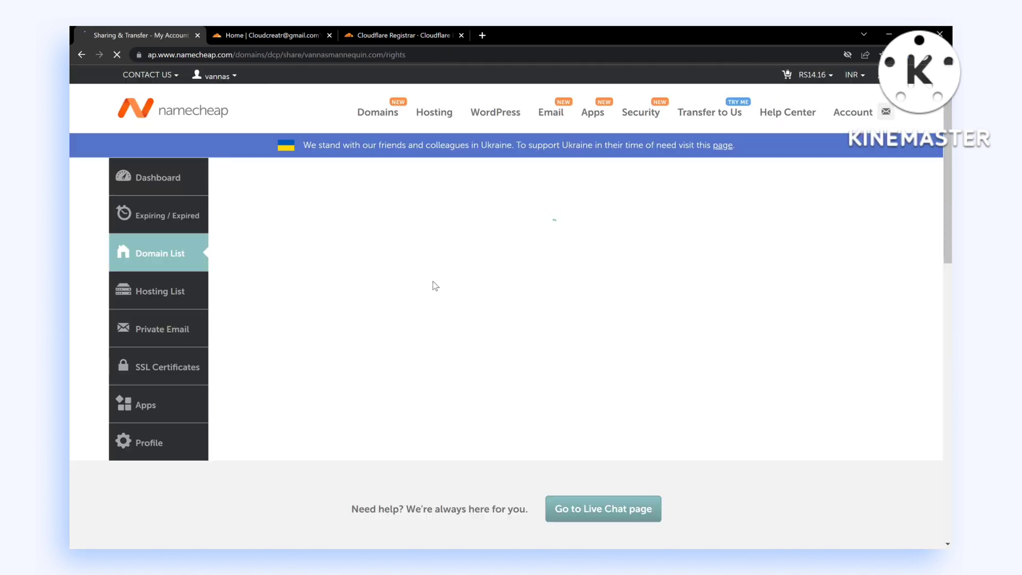
Step: Switch DNSSEC off on the domain's Advanced DNS page
click(684, 246)
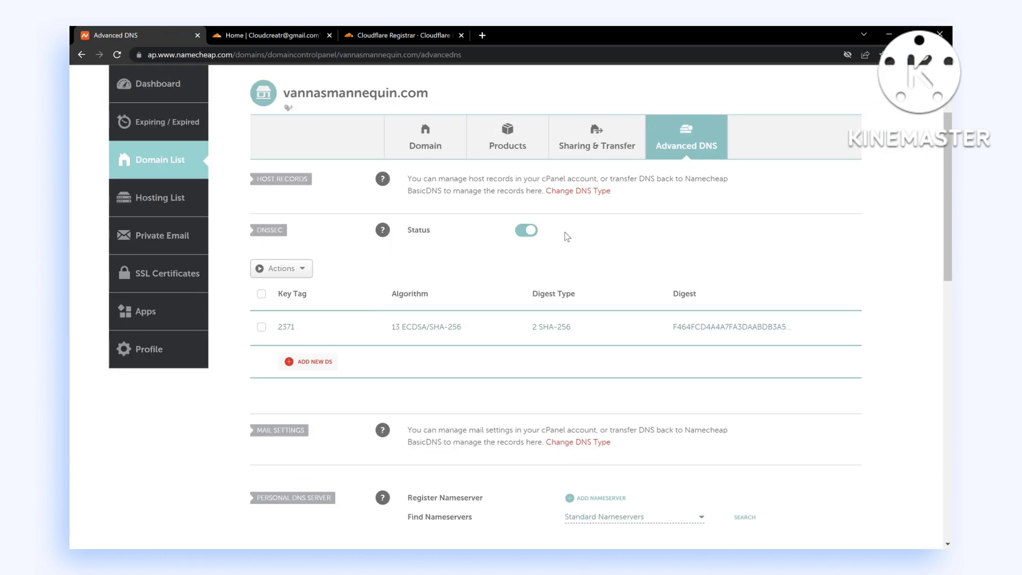
click(526, 230)
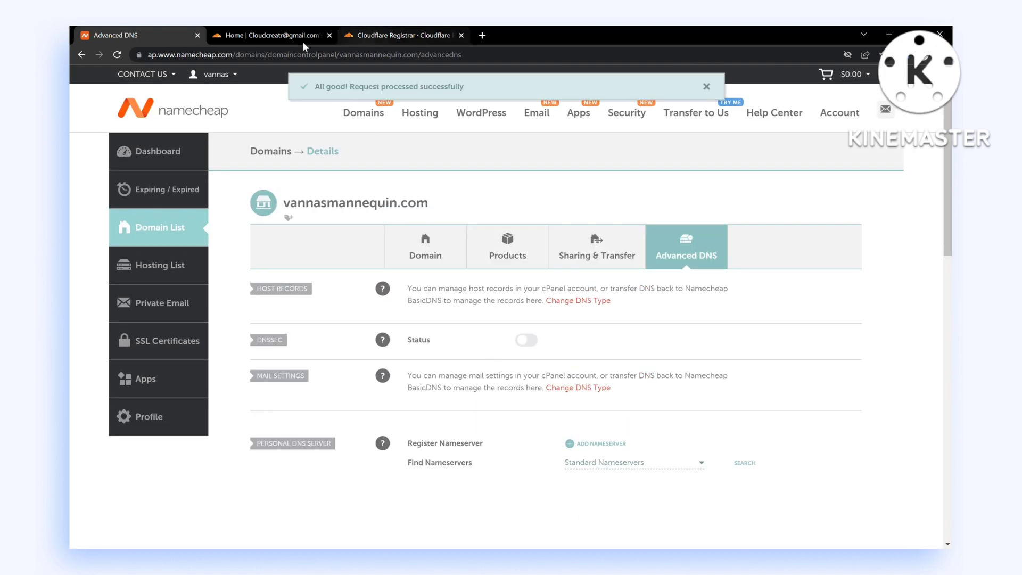
Step: View the domain's Cloudflare DNS page and its pending DNSSEC card
click(397, 35)
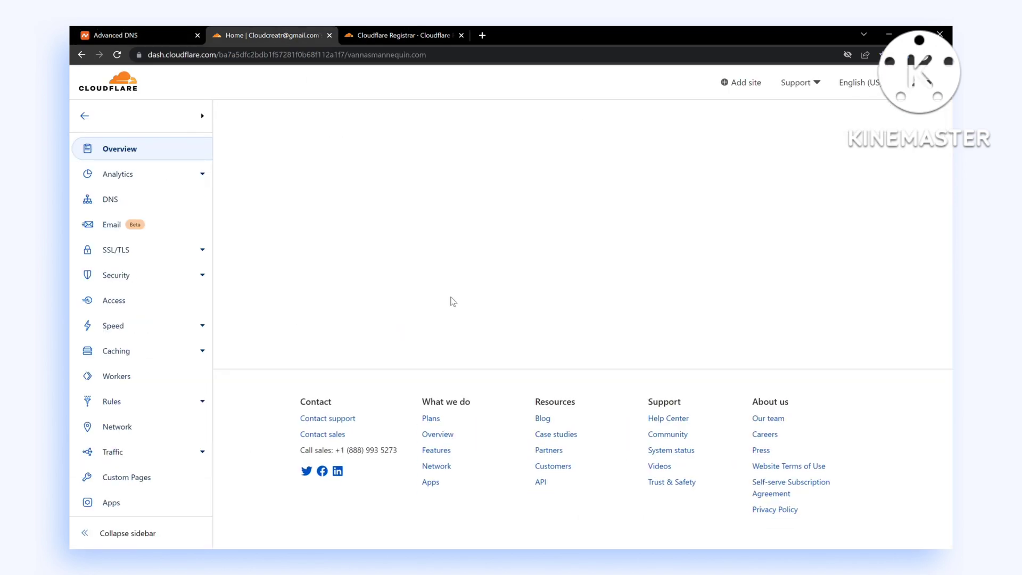
click(110, 199)
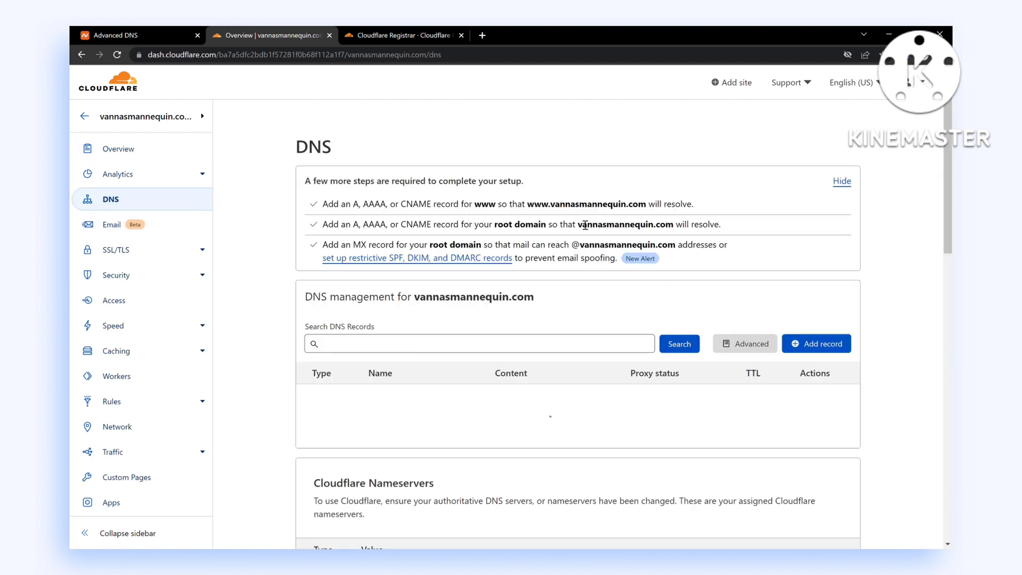
scroll(down, 3)
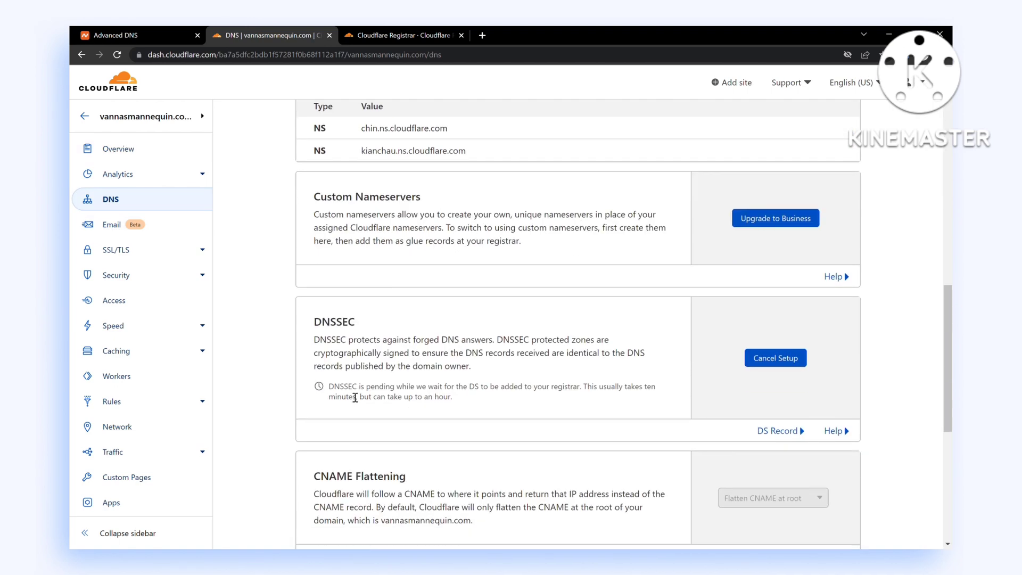
click(775, 357)
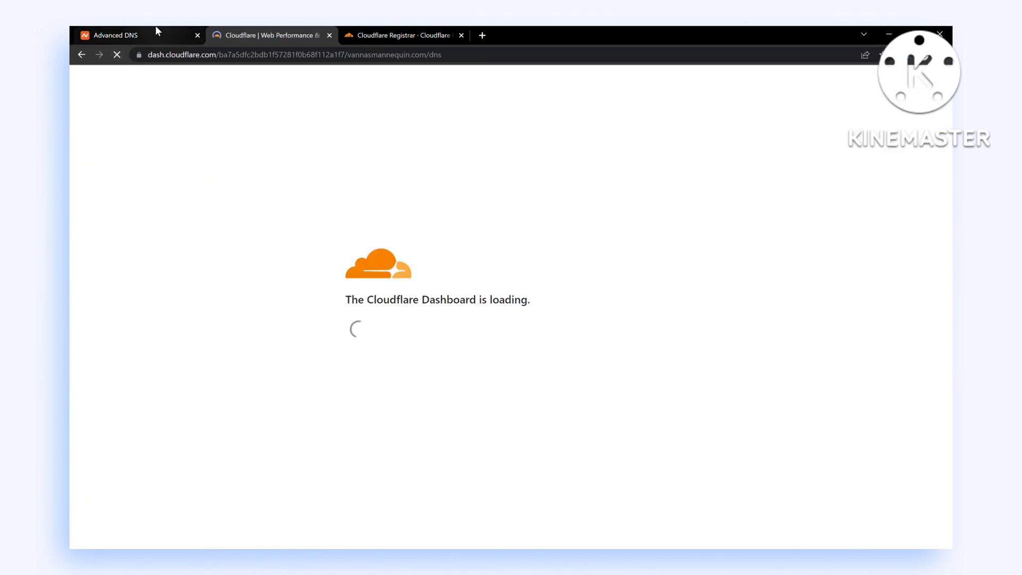
Step: Unlock the domain, give Pricing as the transfer reason, and request the auth code by email
click(117, 35)
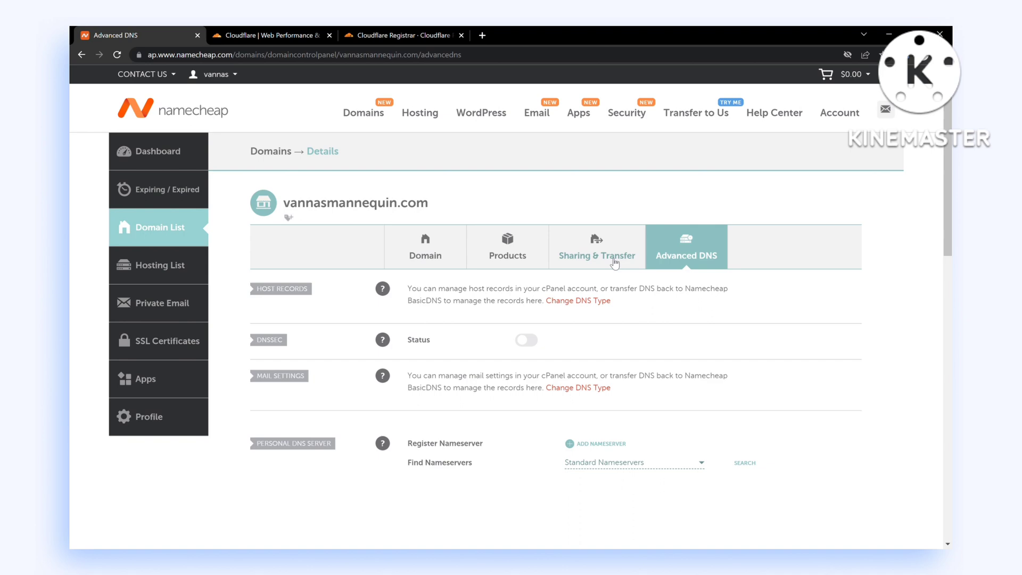
click(596, 246)
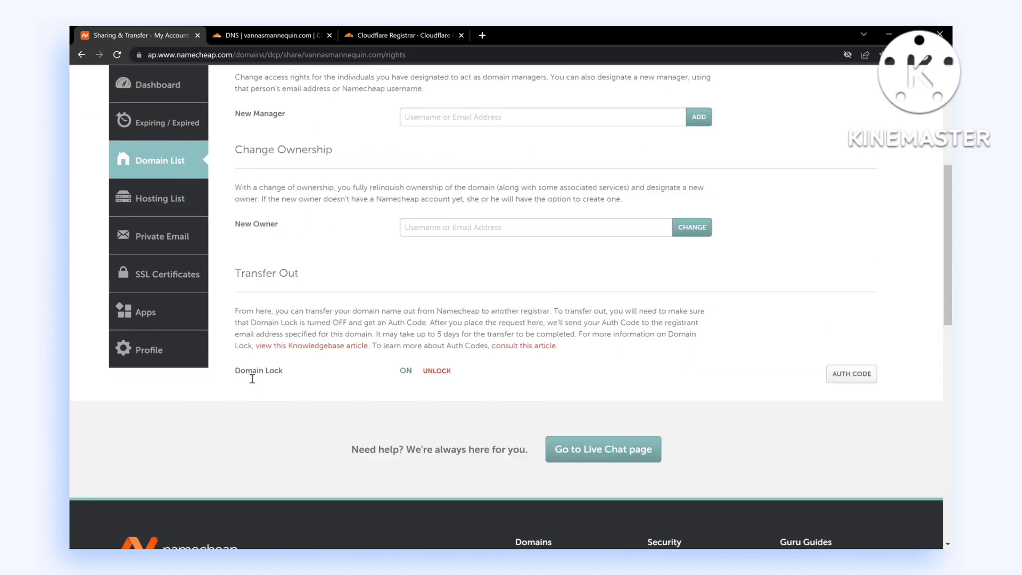
click(437, 371)
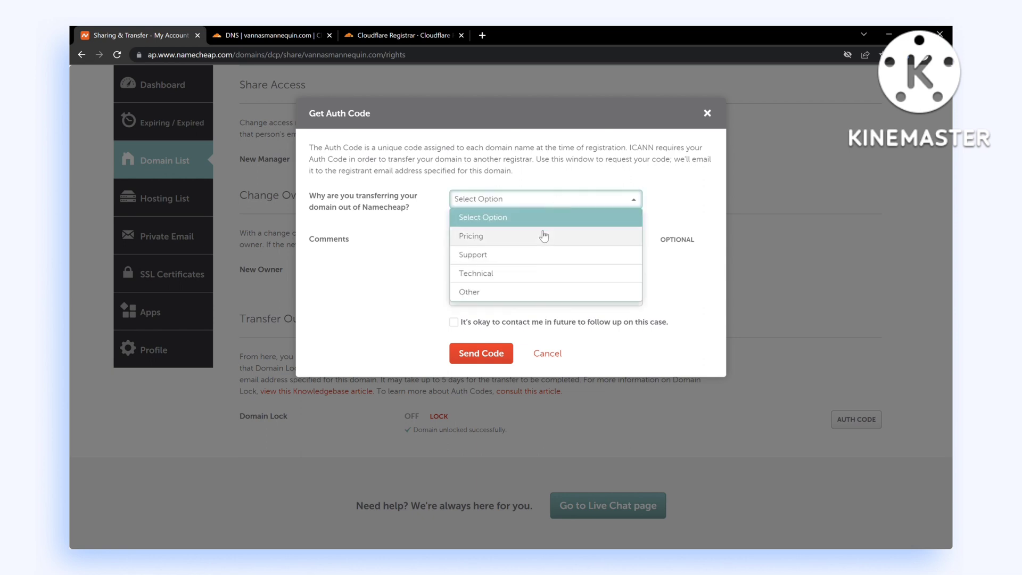
click(471, 237)
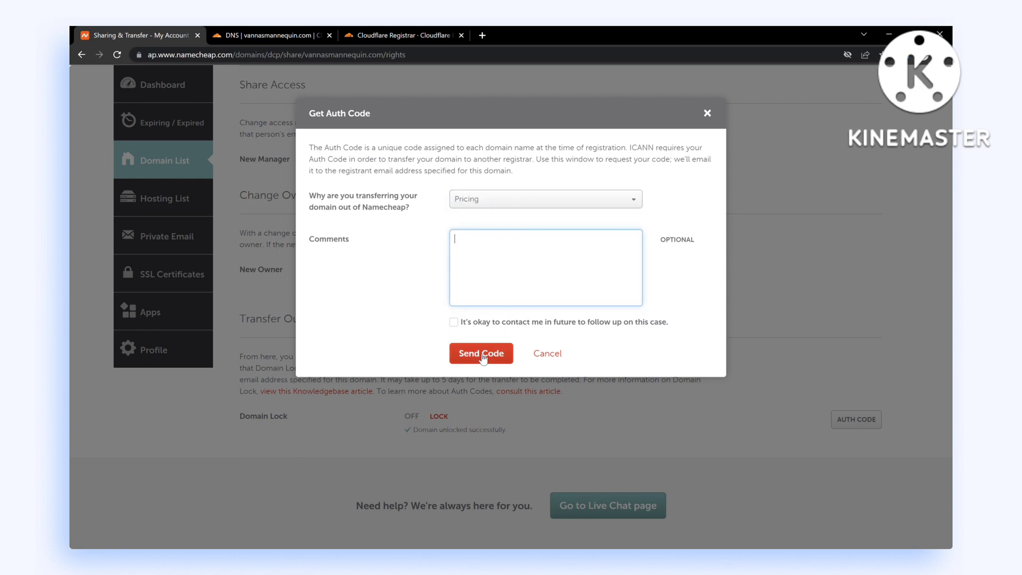
click(481, 352)
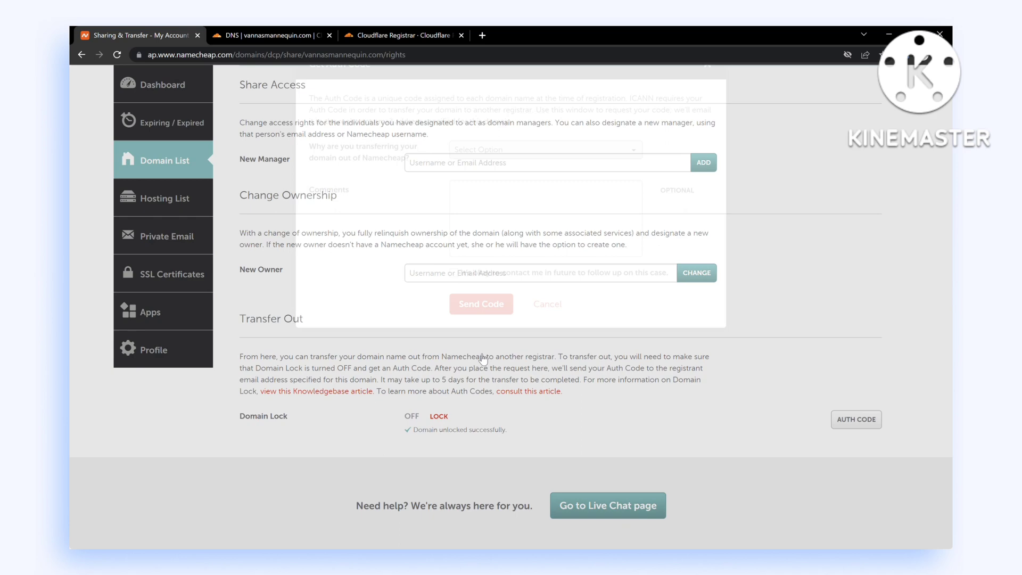
click(480, 303)
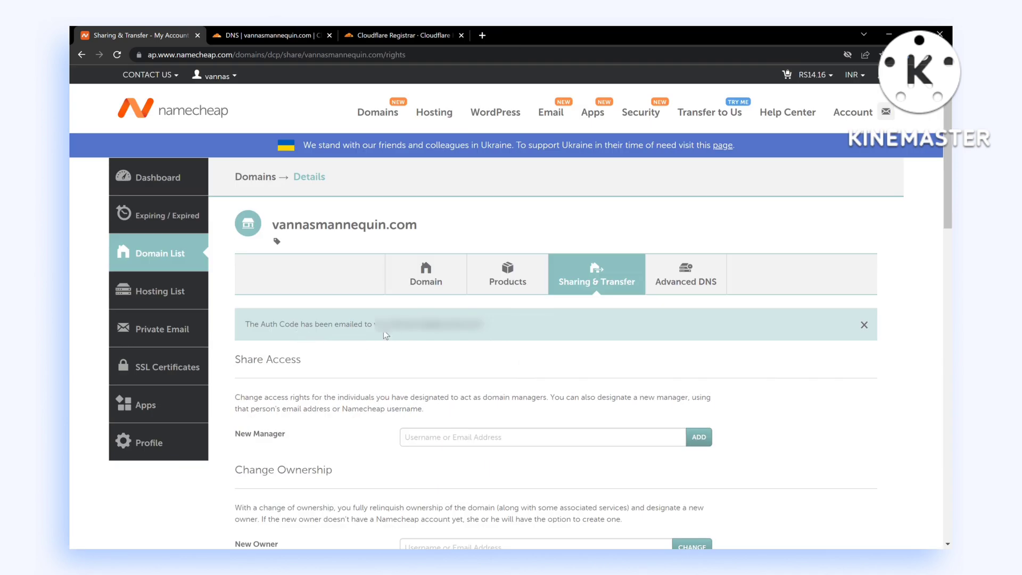
mouse_move(425, 282)
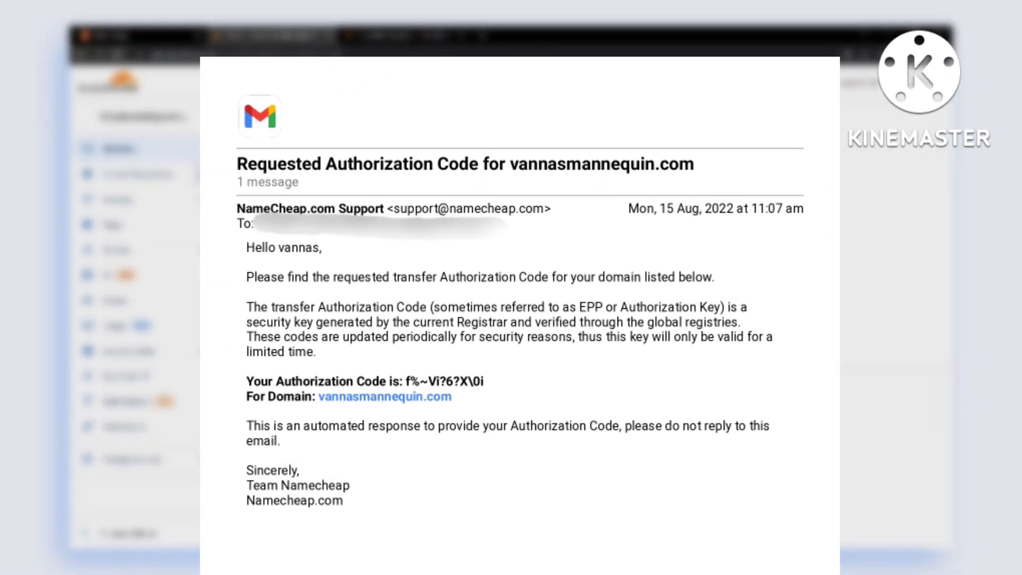
Step: Reach Cloudflare's Transfer Domains page for vannasmannequin.com from the websites list
click(401, 35)
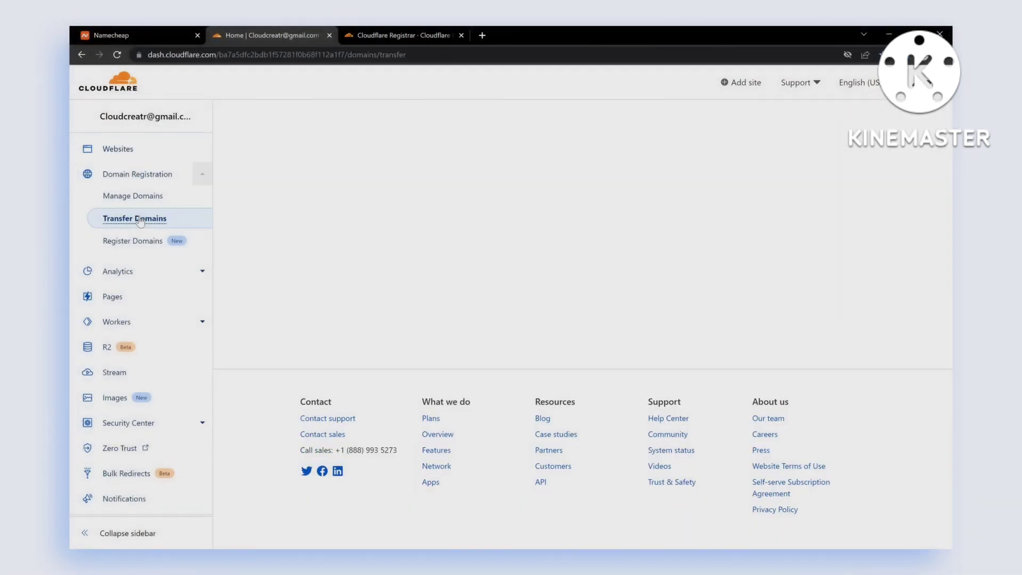
click(118, 148)
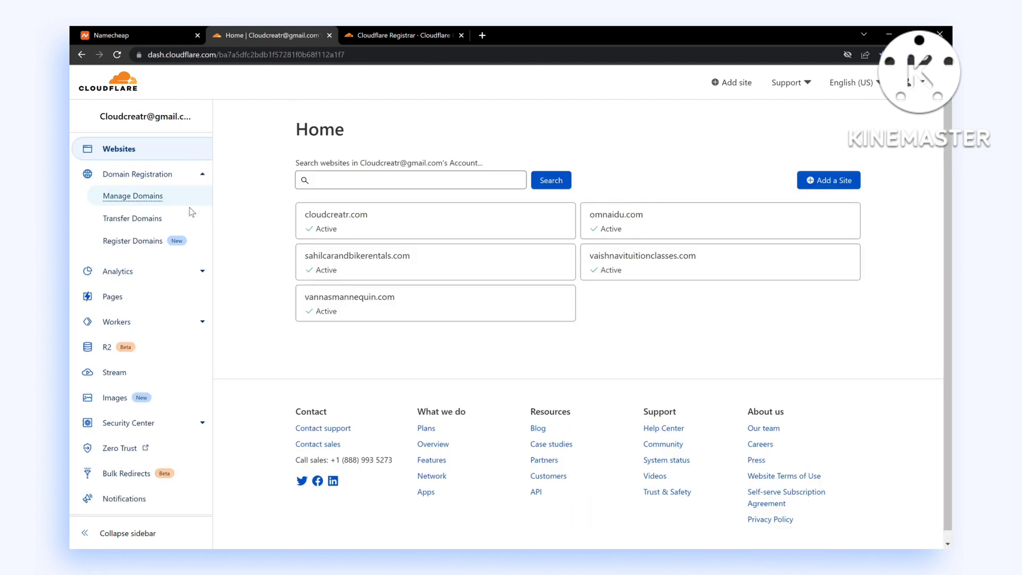
click(132, 217)
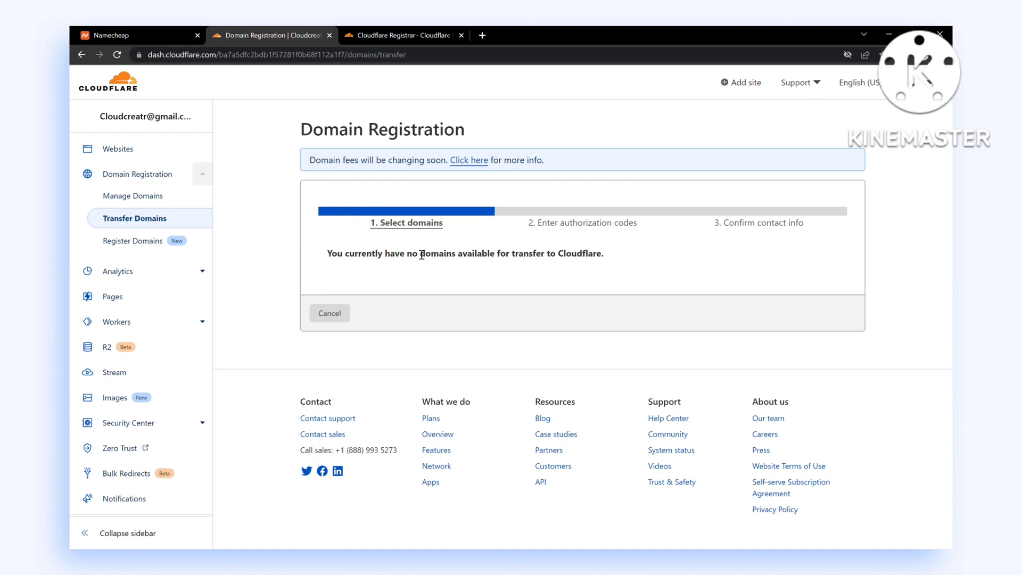
mouse_move(337, 171)
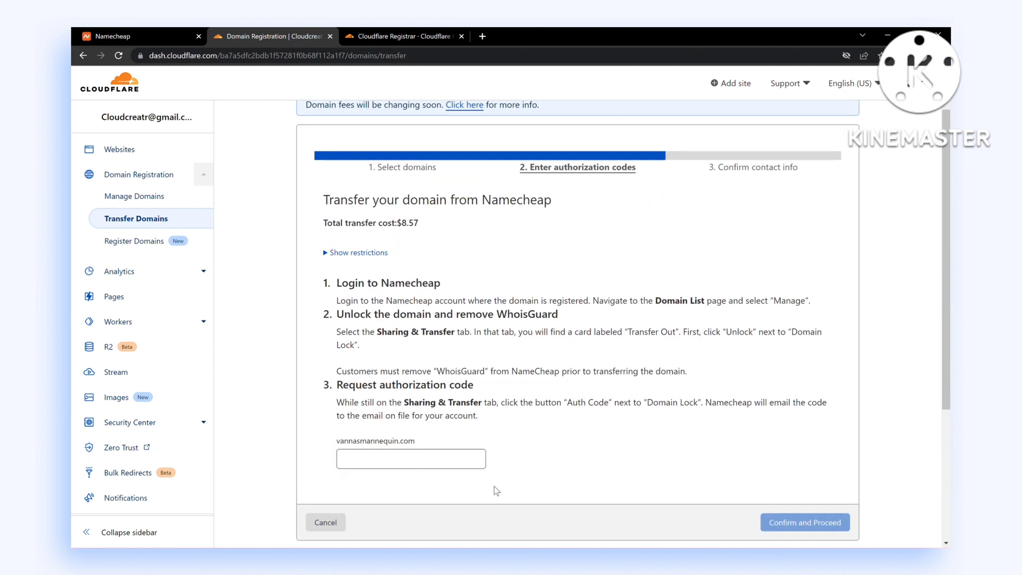
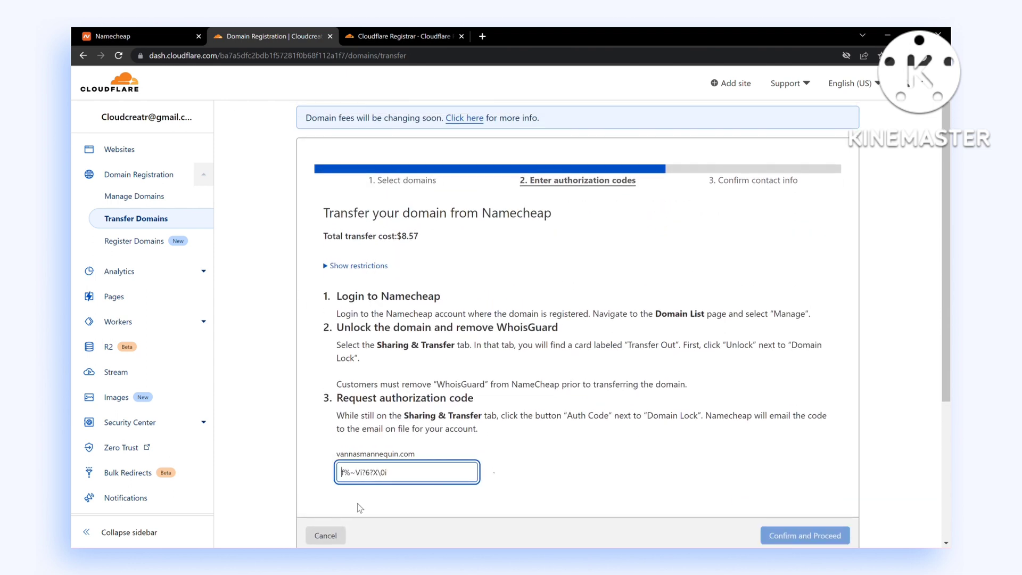
Step: Enter the emailed auth code, proceed through contact details, and confirm and finalize the transfer
click(805, 535)
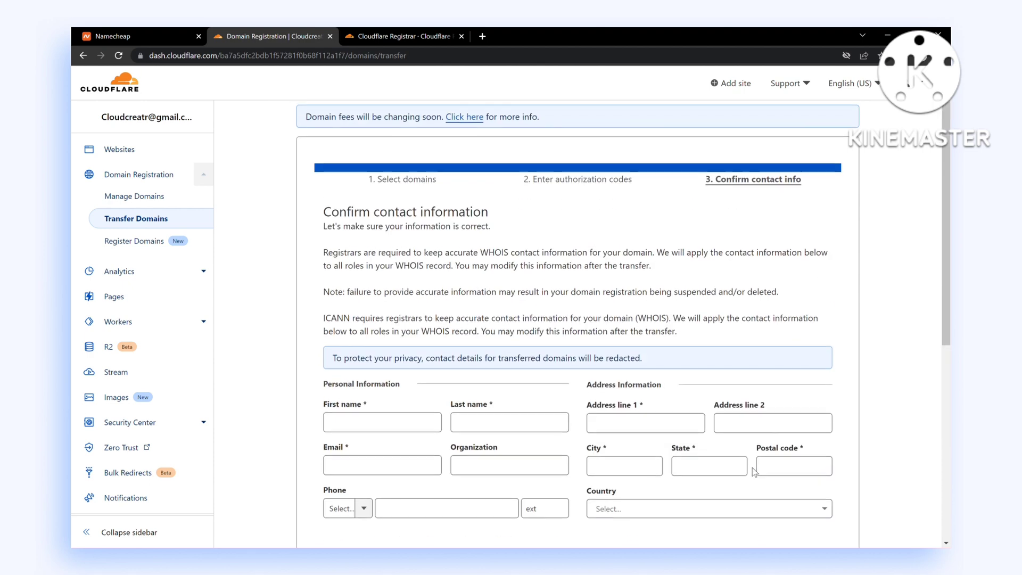
scroll(down, 3)
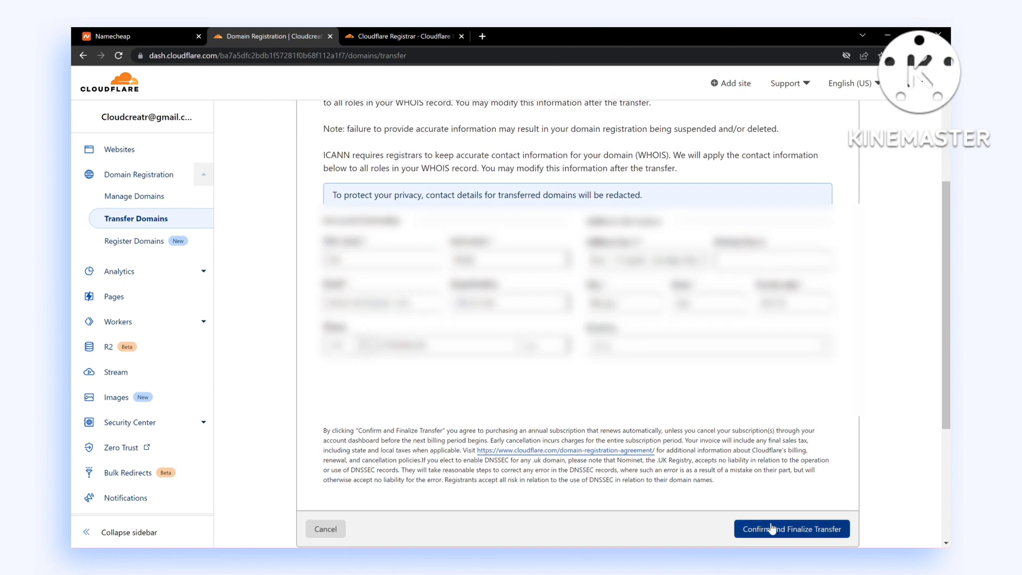
click(791, 529)
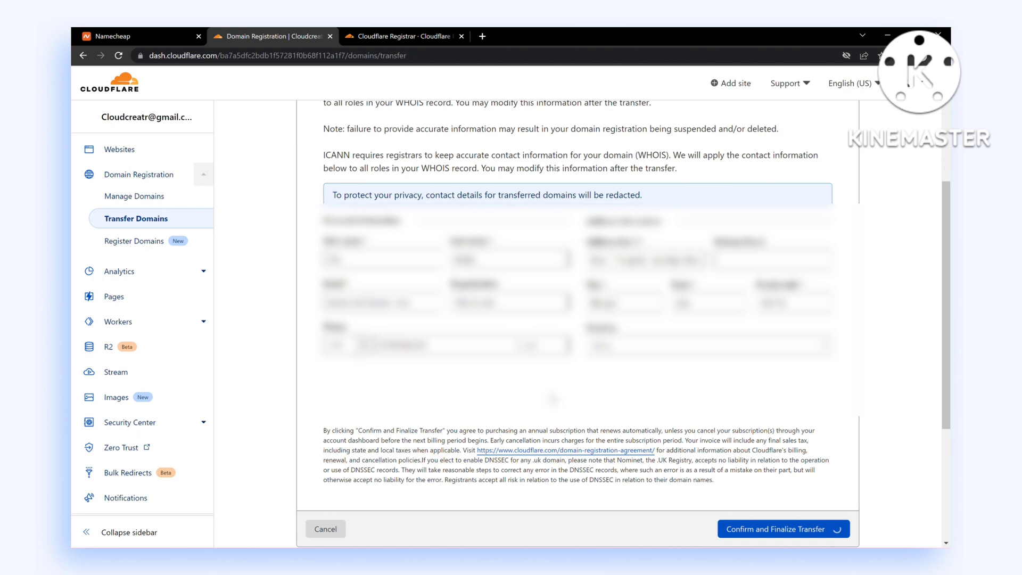
click(782, 529)
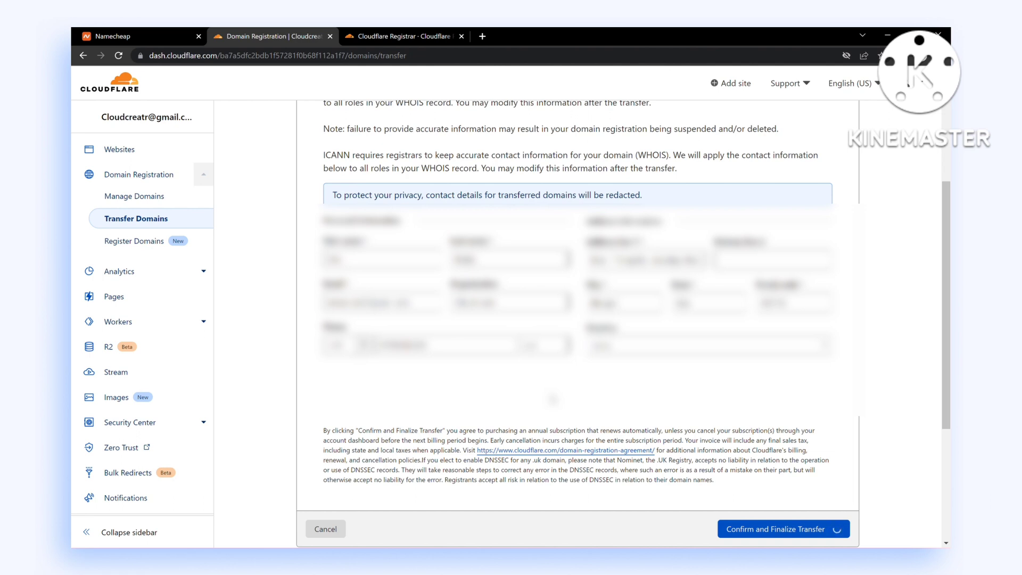
click(778, 529)
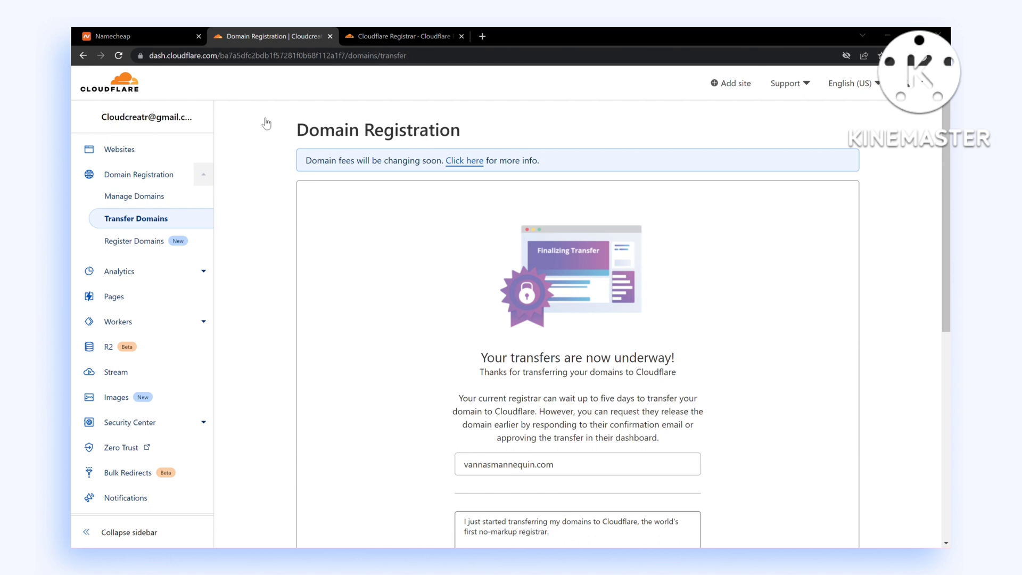
Step: View vannasmannequin.com's transfer progress, then the Gmail transfer-request confirmation from Cloudflare Registrar
click(134, 196)
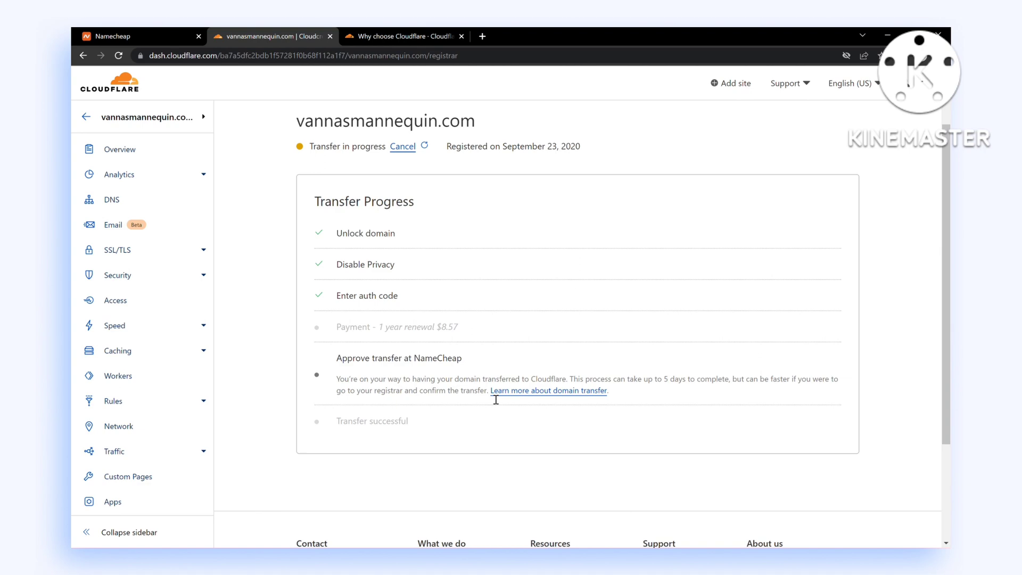
click(535, 36)
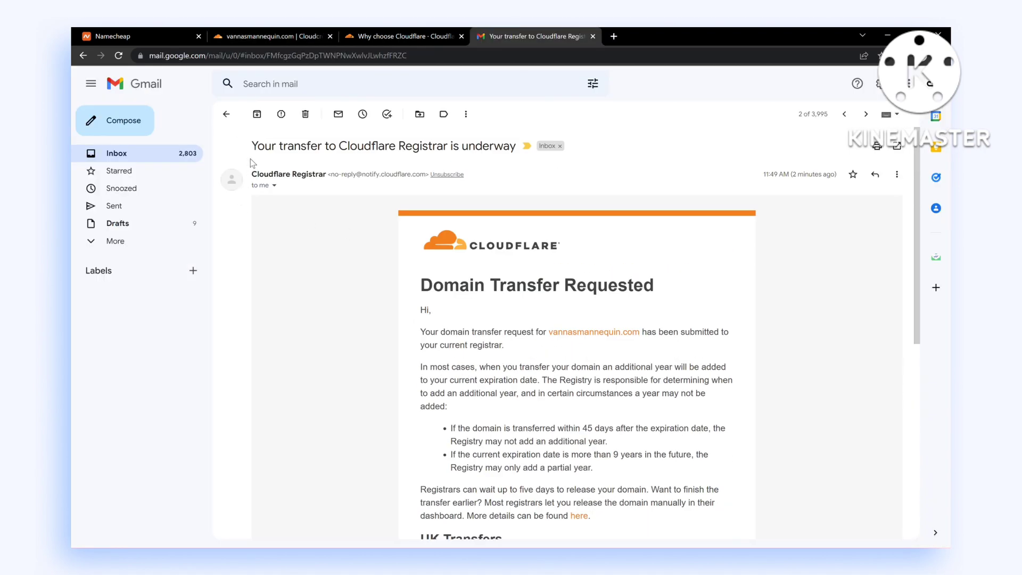
Step: Read the 'Your transfer to Cloudflare Registrar has completed!' email and return to the domain's dashboard
click(226, 114)
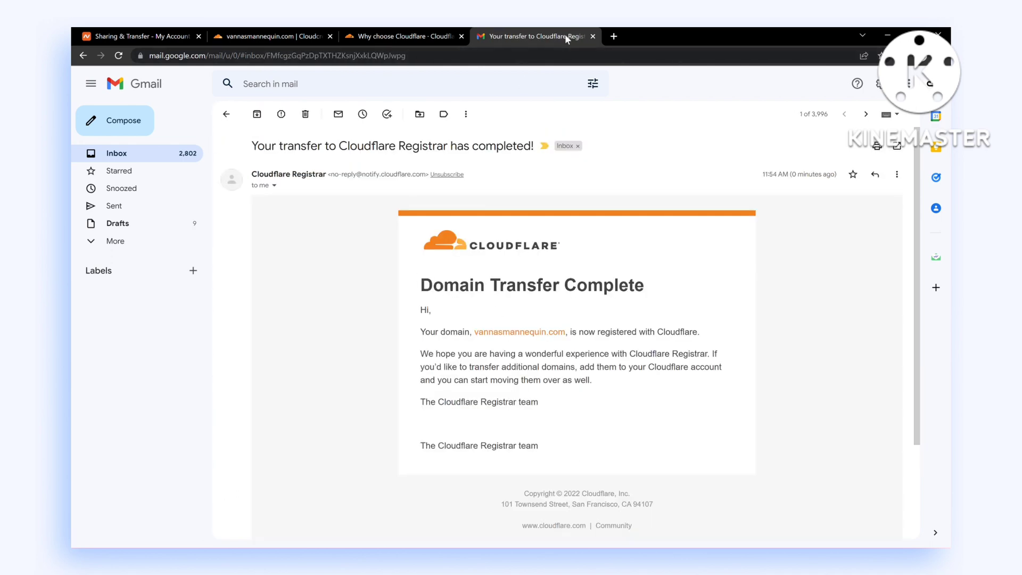
click(269, 36)
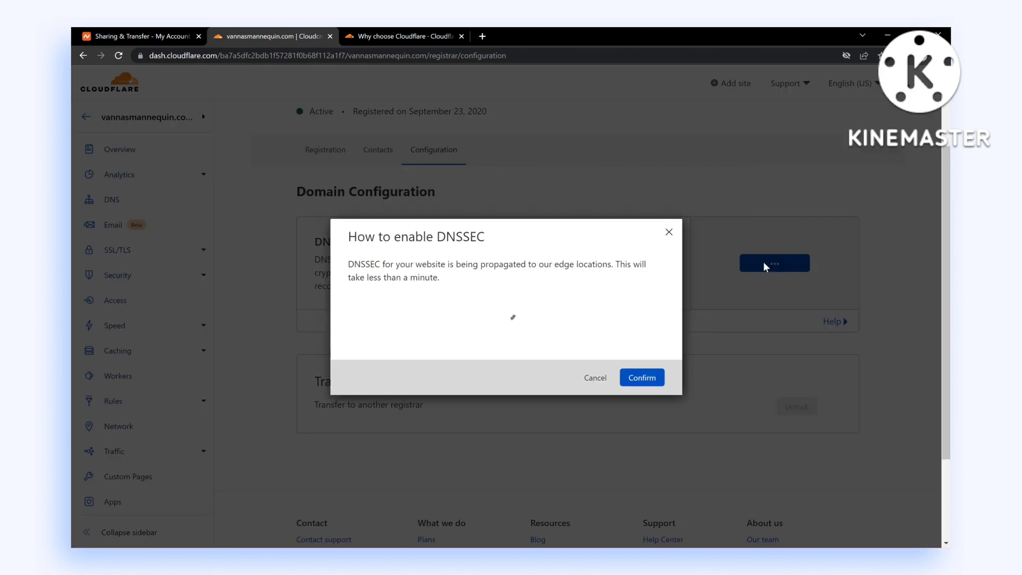
Step: Confirm enabling DNSSEC, then switch Auto Renew off under Registration, expiring September 23, 2023
click(641, 377)
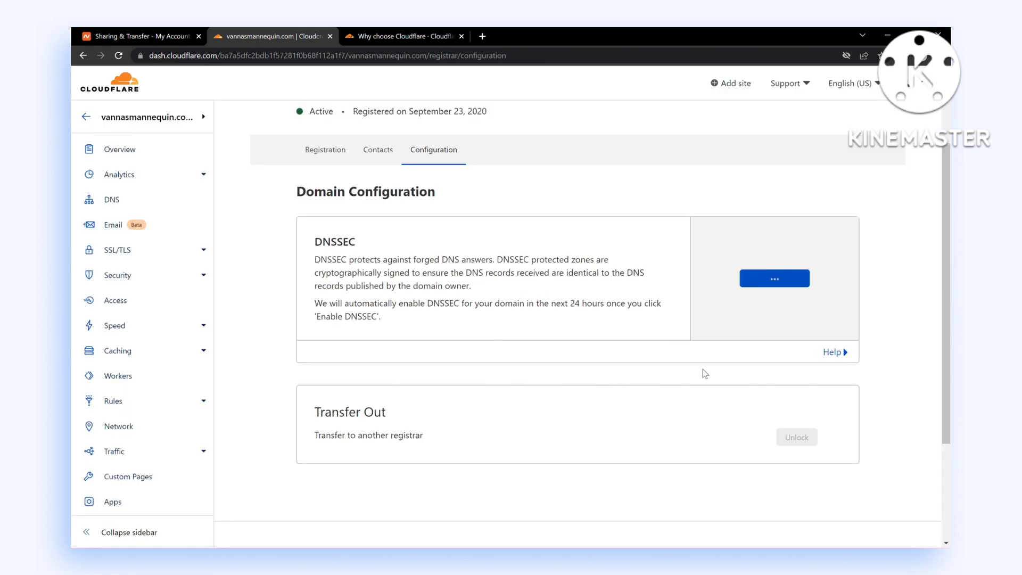
mouse_move(596, 329)
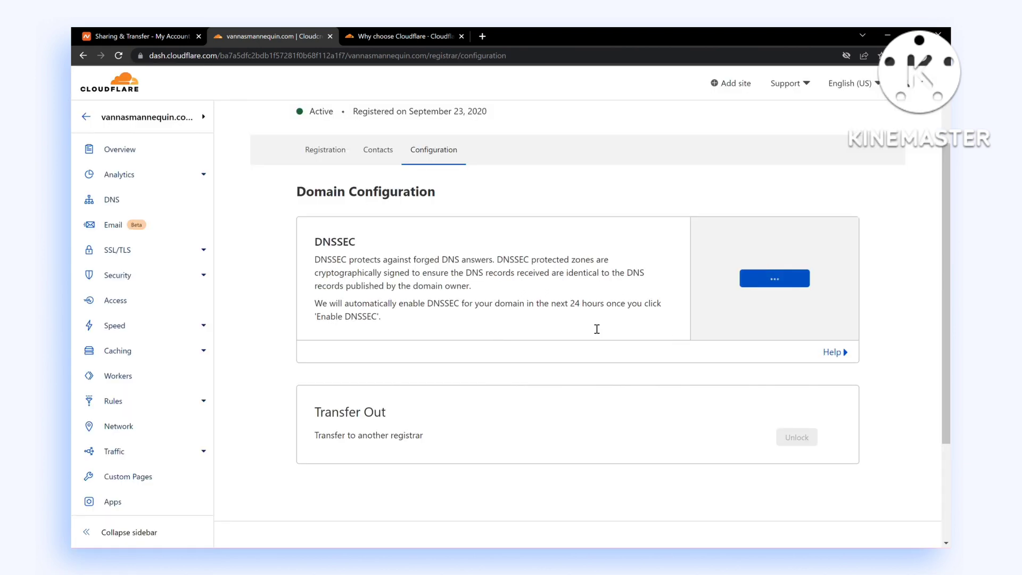
click(324, 149)
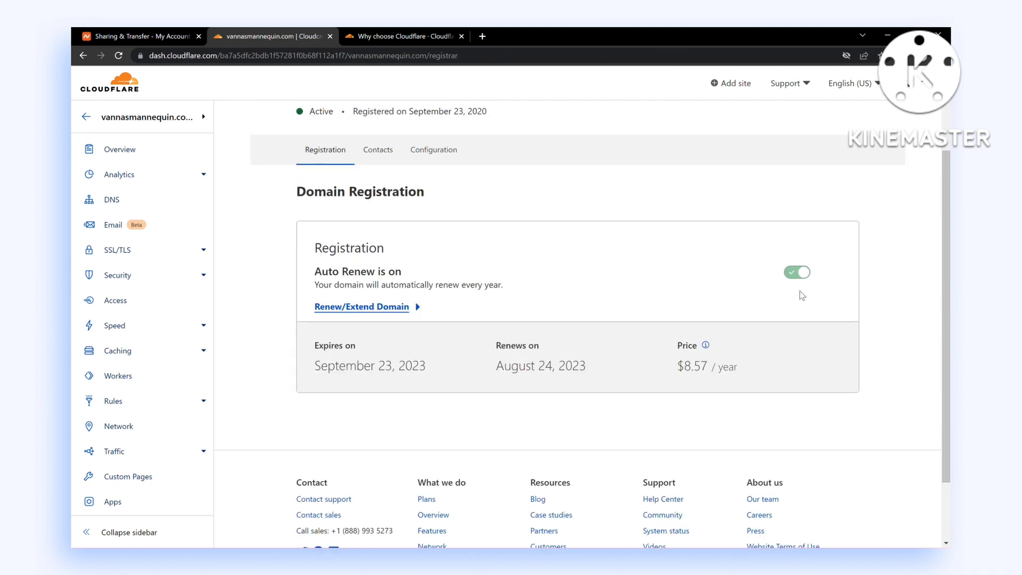
click(796, 271)
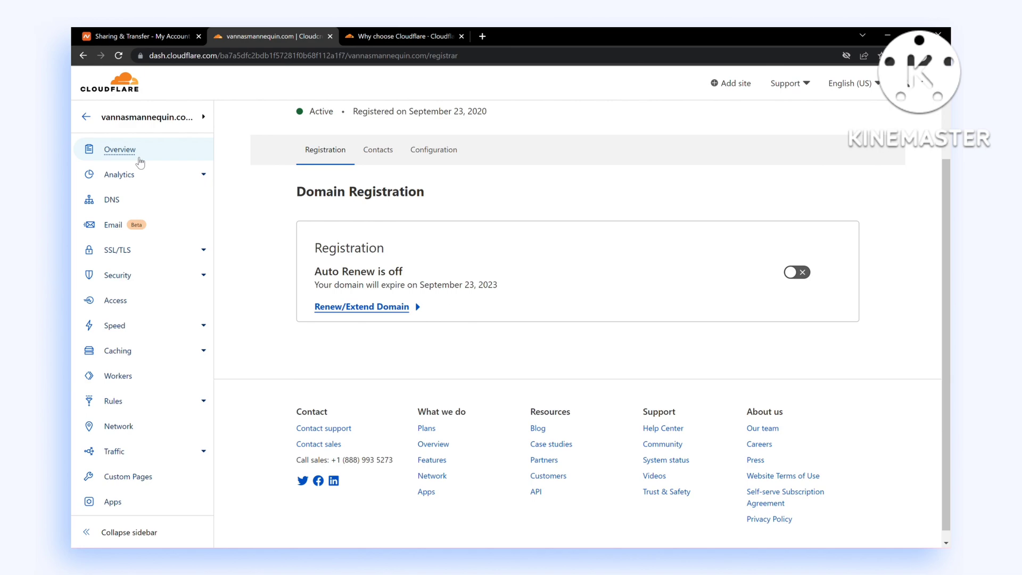